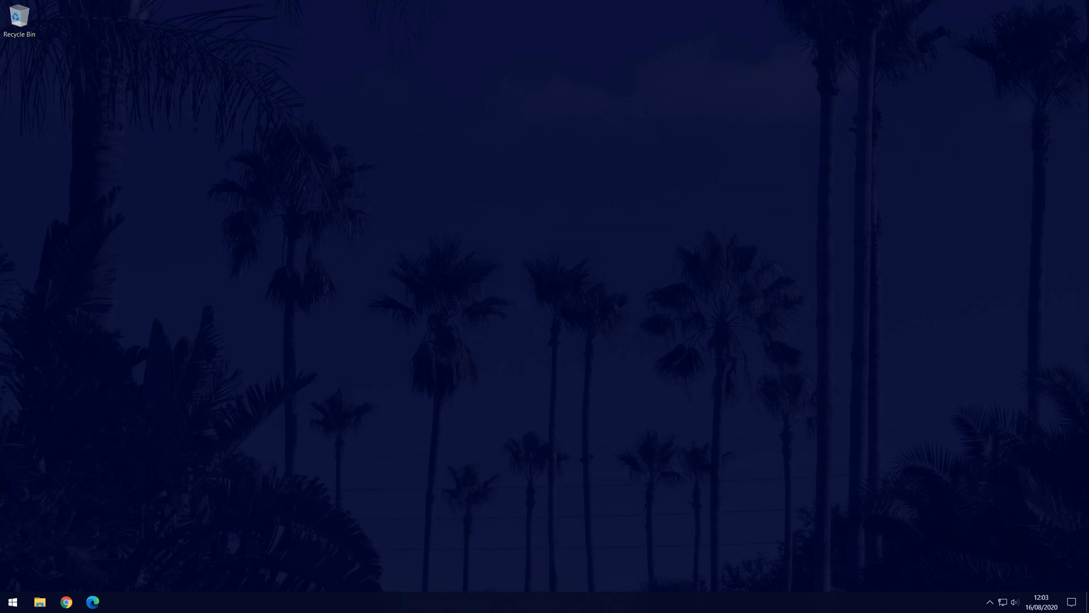
Open Settings from Start and go to Devices, Bluetooth & other devices, with Bluetooth on
{"action": "left_click", "coordinate": [12, 601]}
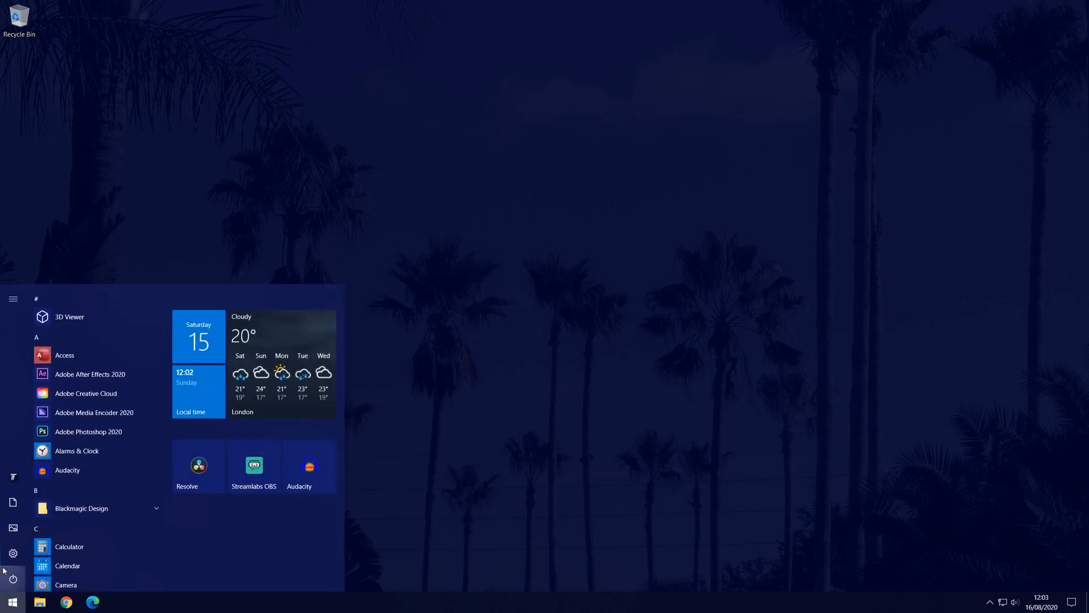
{"action": "left_click", "coordinate": [13, 553]}
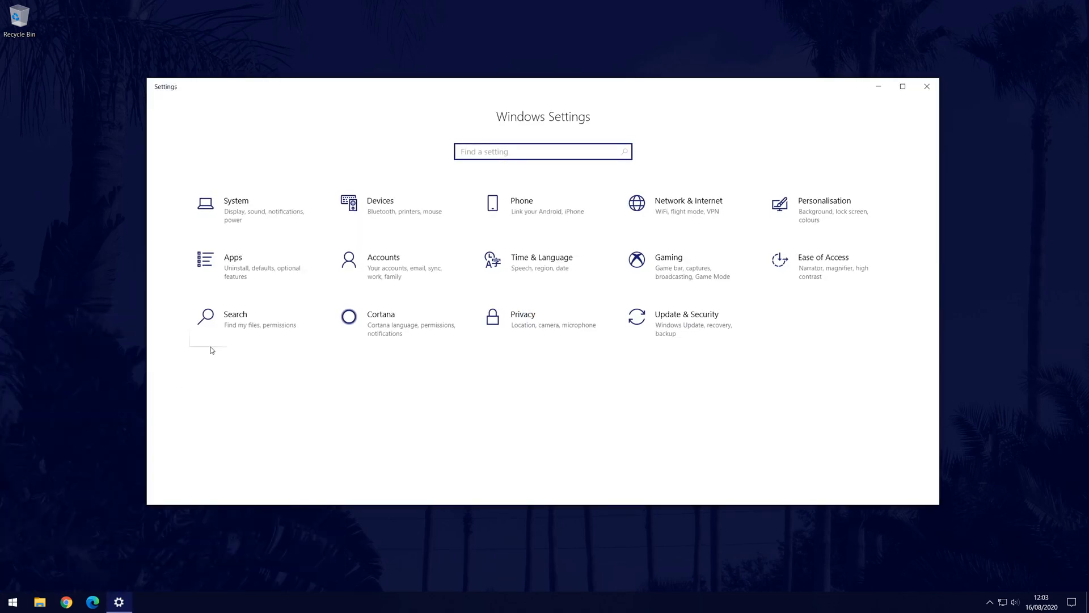
{"action": "left_click", "coordinate": [380, 200]}
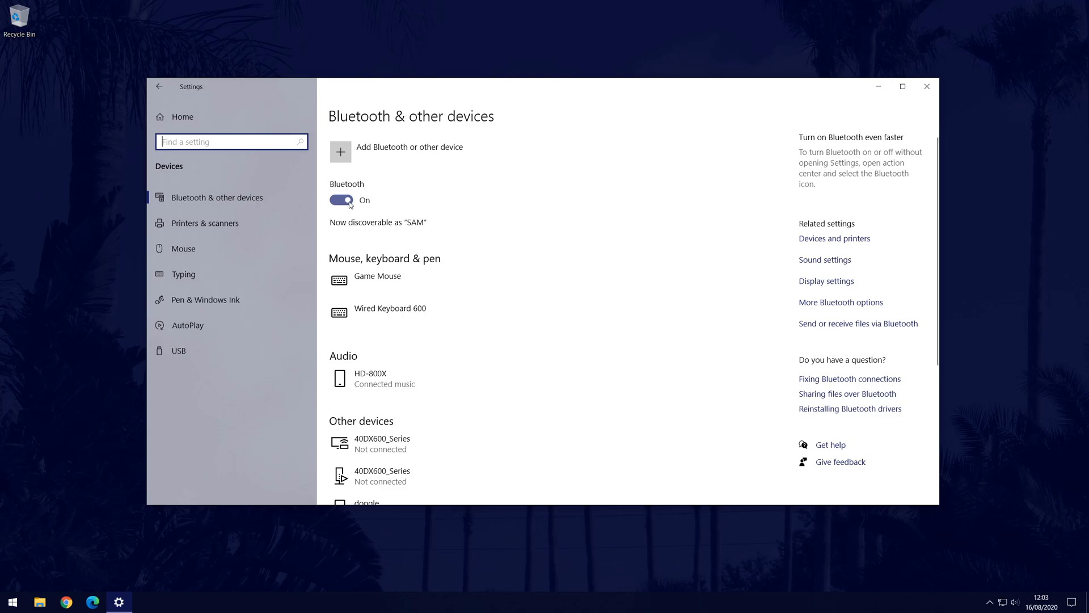
Scan for new Bluetooth devices, then cancel without adding any
{"action": "left_click", "coordinate": [340, 151]}
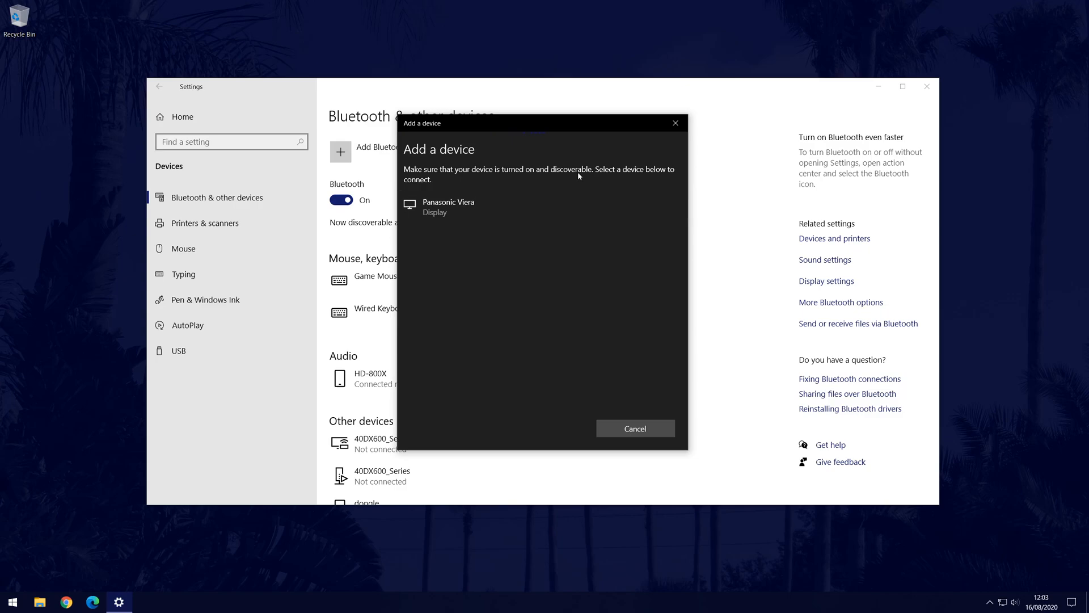
{"action": "mouse_move", "coordinate": [751, 280]}
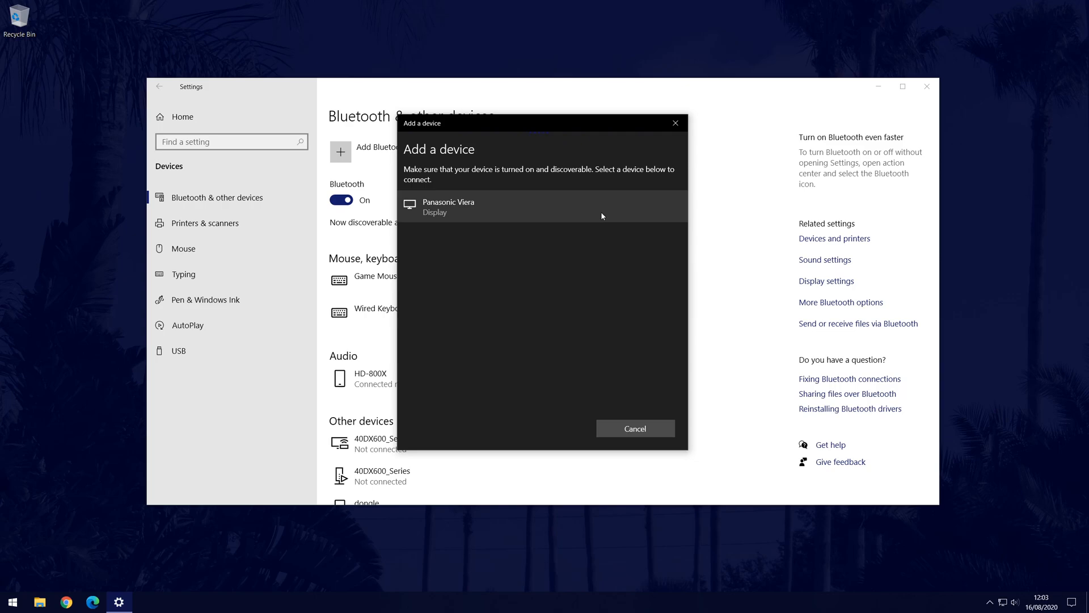
{"action": "left_click", "coordinate": [634, 427]}
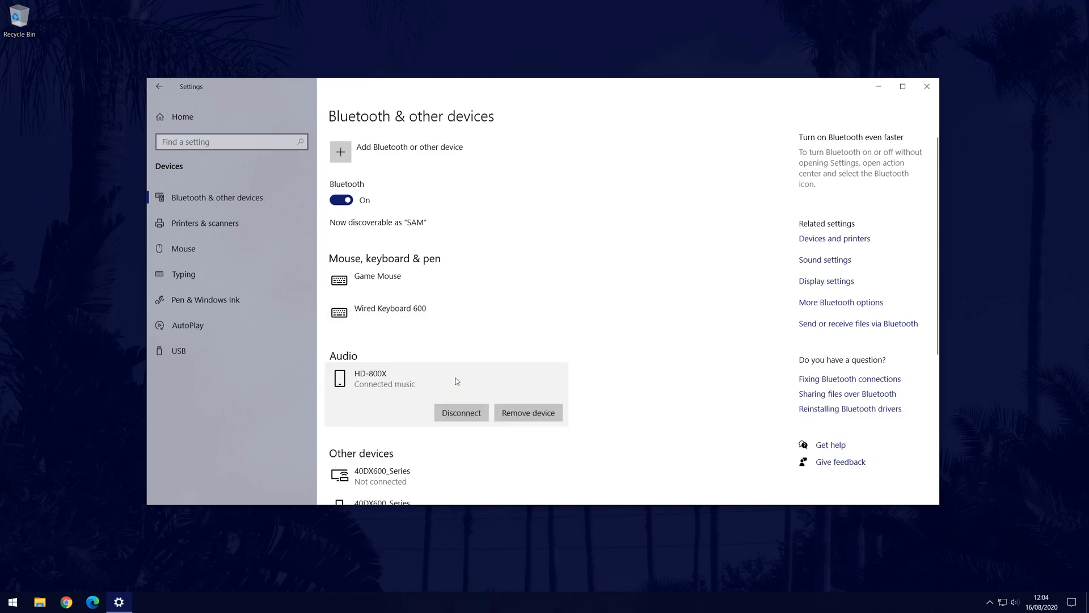
{"action": "mouse_move", "coordinate": [488, 309]}
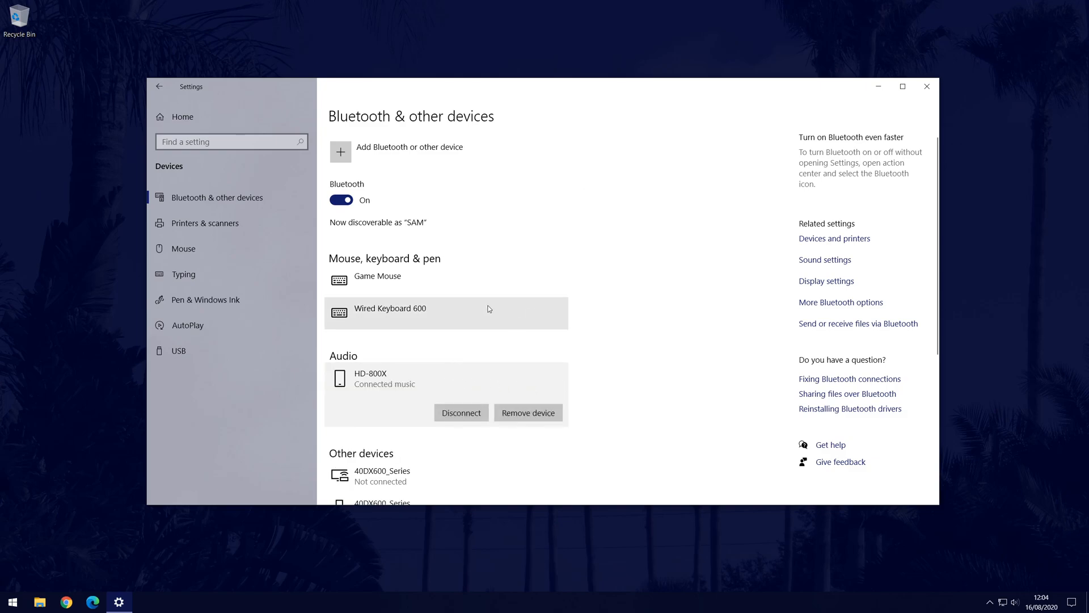
Close the Settings window to return to the desktop
{"action": "left_click", "coordinate": [926, 86]}
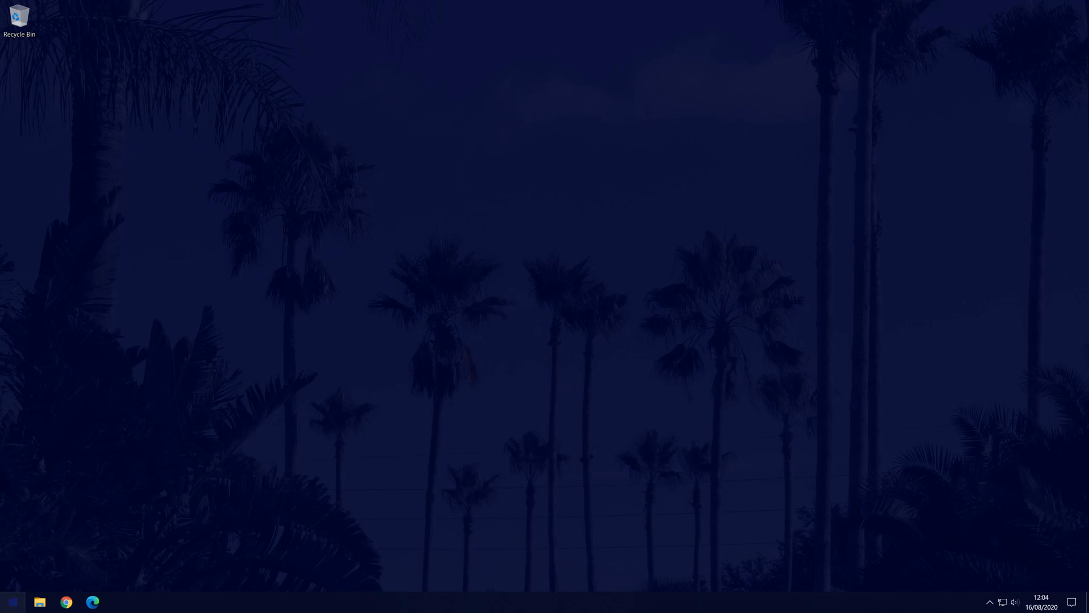
Reopen Settings and go to System, then Sound
{"action": "left_click", "coordinate": [119, 602]}
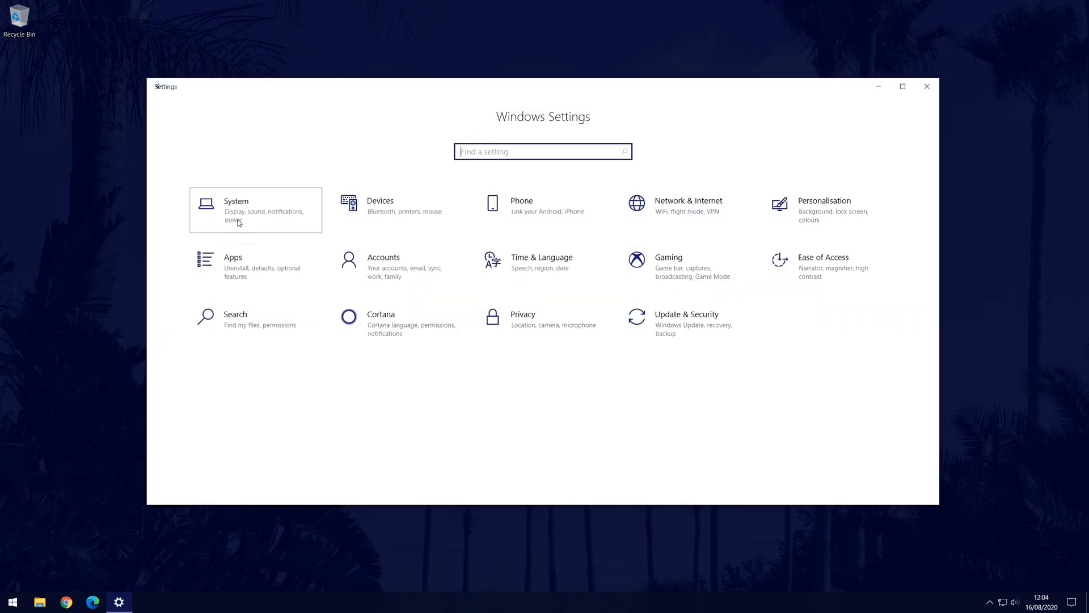
{"action": "left_click", "coordinate": [256, 210]}
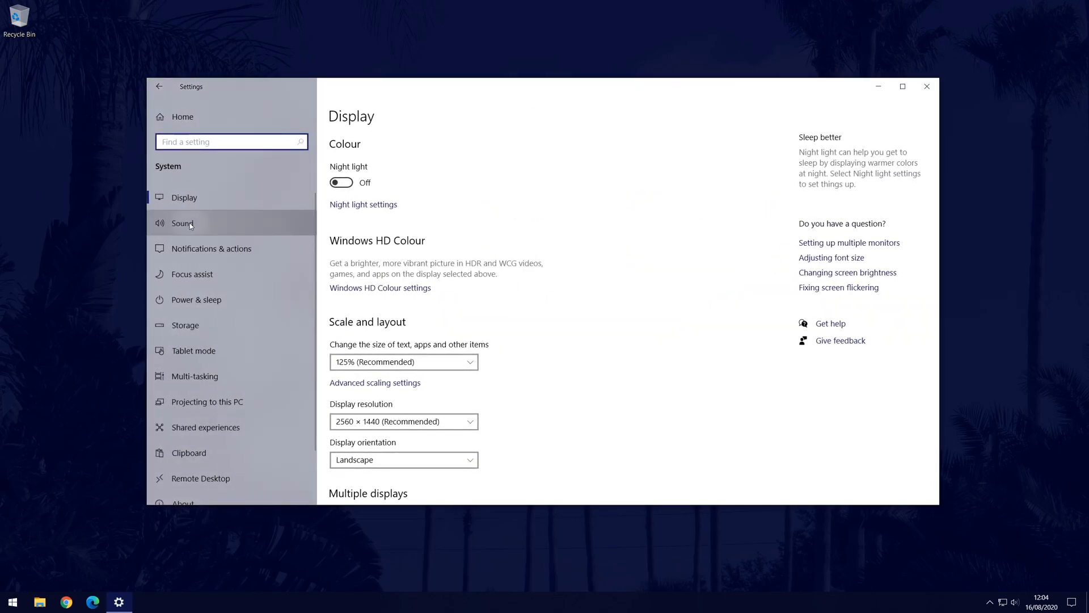
{"action": "left_click", "coordinate": [183, 222]}
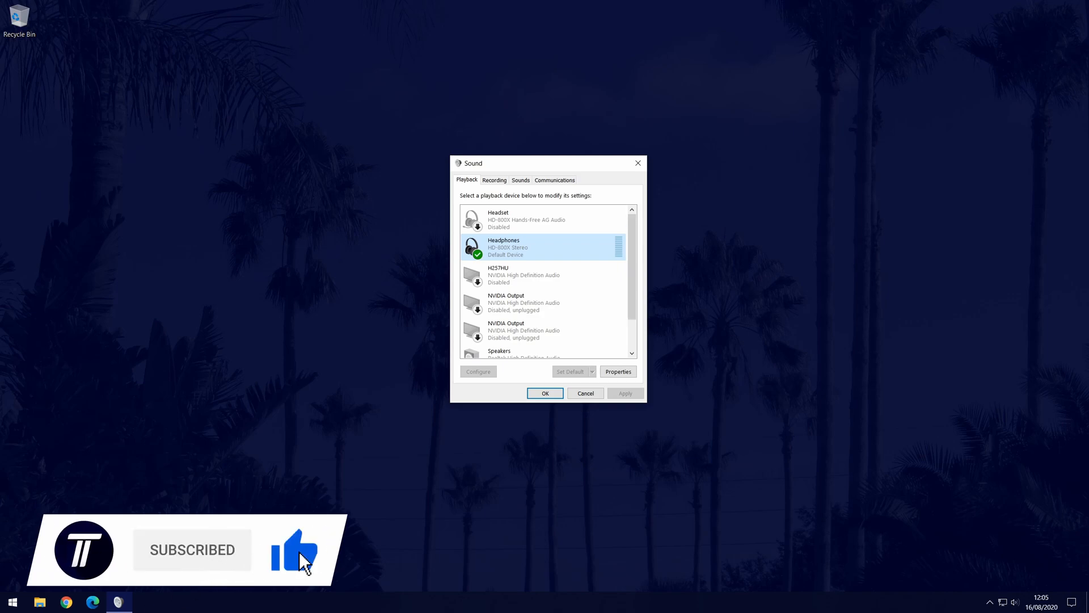
{"action": "mouse_move", "coordinate": [300, 563]}
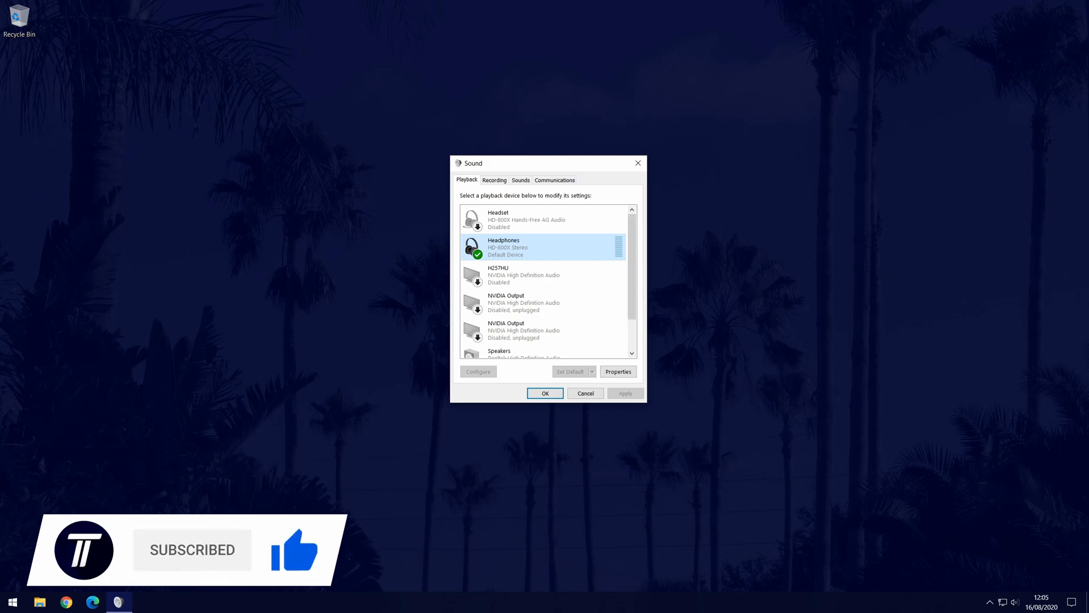